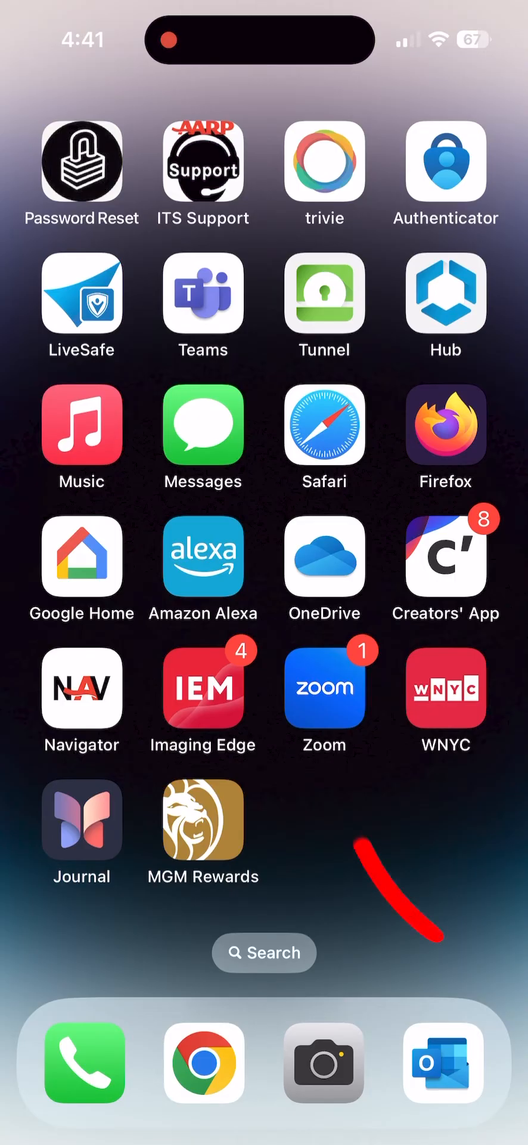
{"action": "mouse_move", "coordinate": [325, 687]}
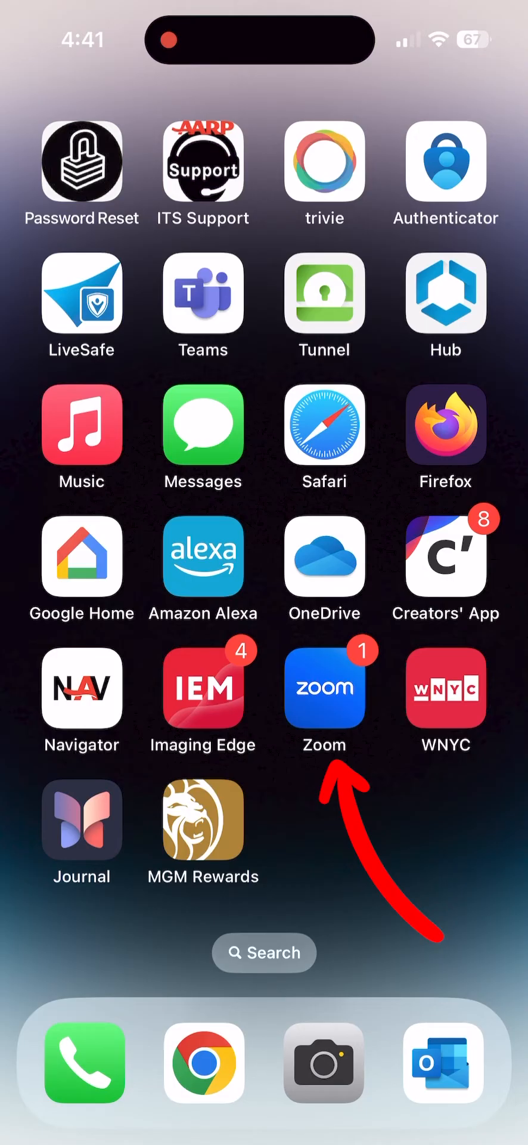
Step: Launch Zoom to the Meetings list showing today's 5:00 PM Open Mic Night details
{"action": "left_click", "coordinate": [325, 686]}
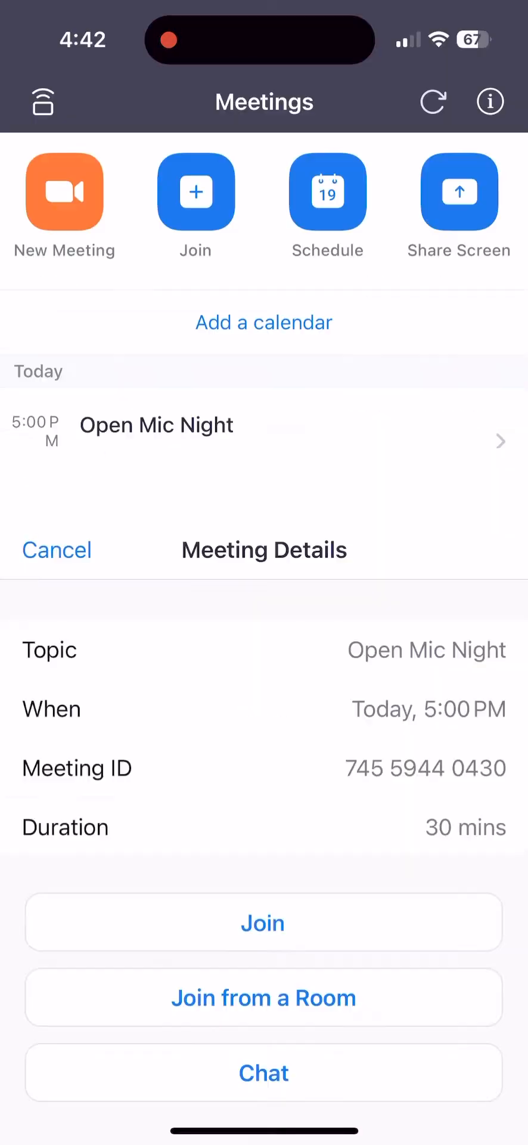
Step: Join the Open Mic Night meeting with audio over Wifi or Cellular Data
{"action": "left_click", "coordinate": [263, 922]}
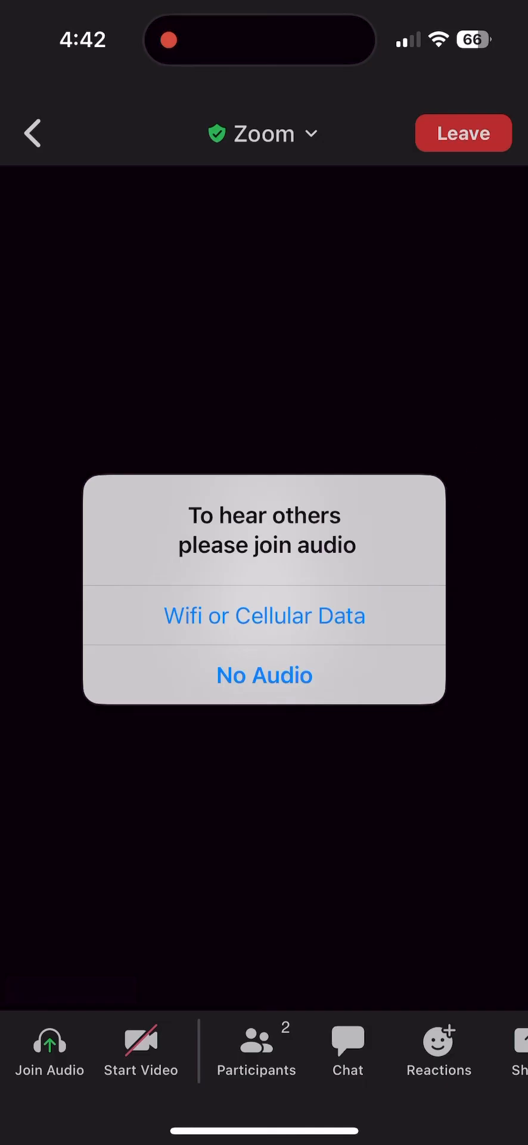
{"action": "left_click", "coordinate": [264, 615]}
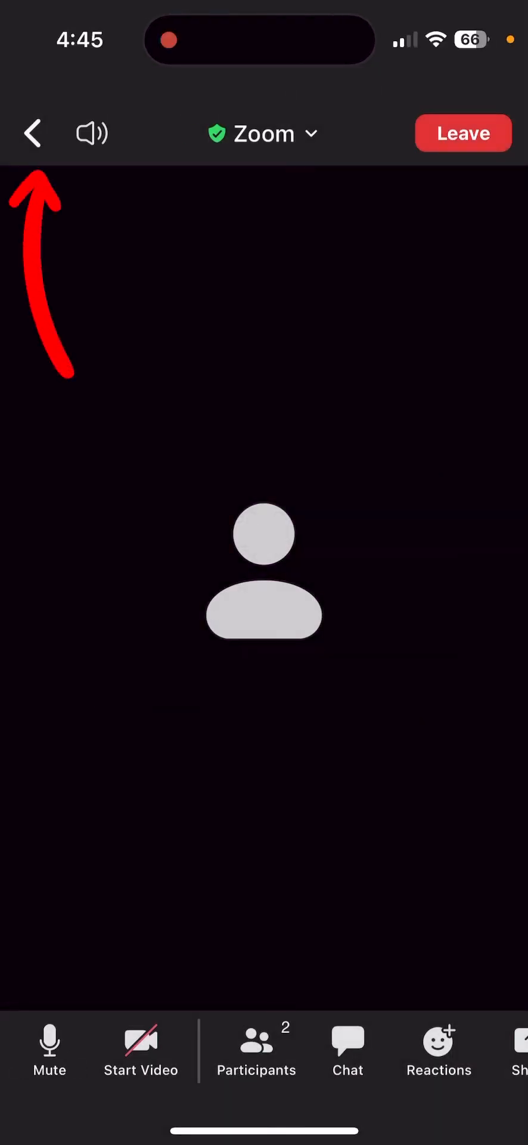
Step: Leave the meeting screen and enable Use Original Audio under Settings > Meetings
{"action": "left_click", "coordinate": [32, 133]}
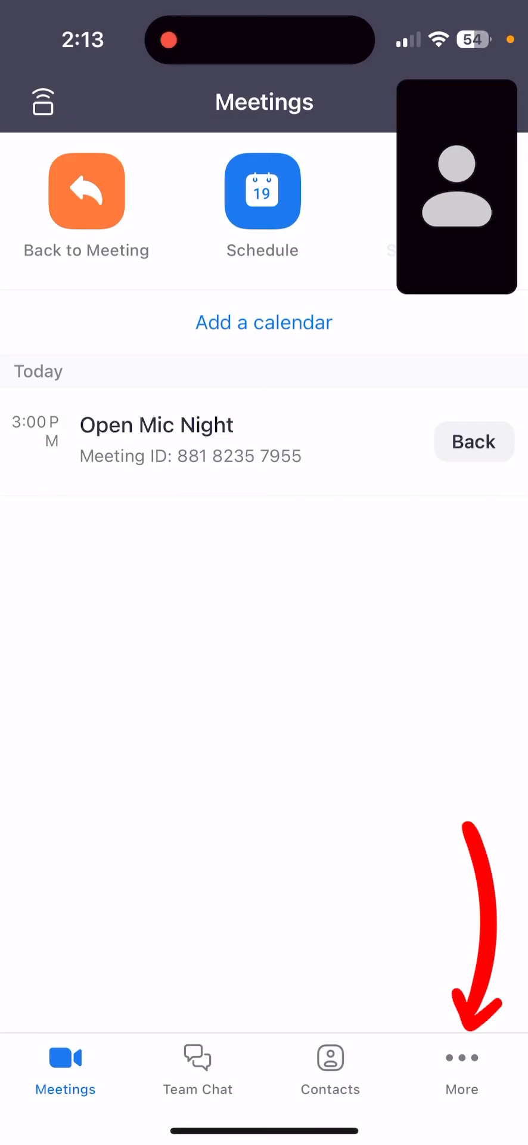
{"action": "left_click", "coordinate": [461, 1066]}
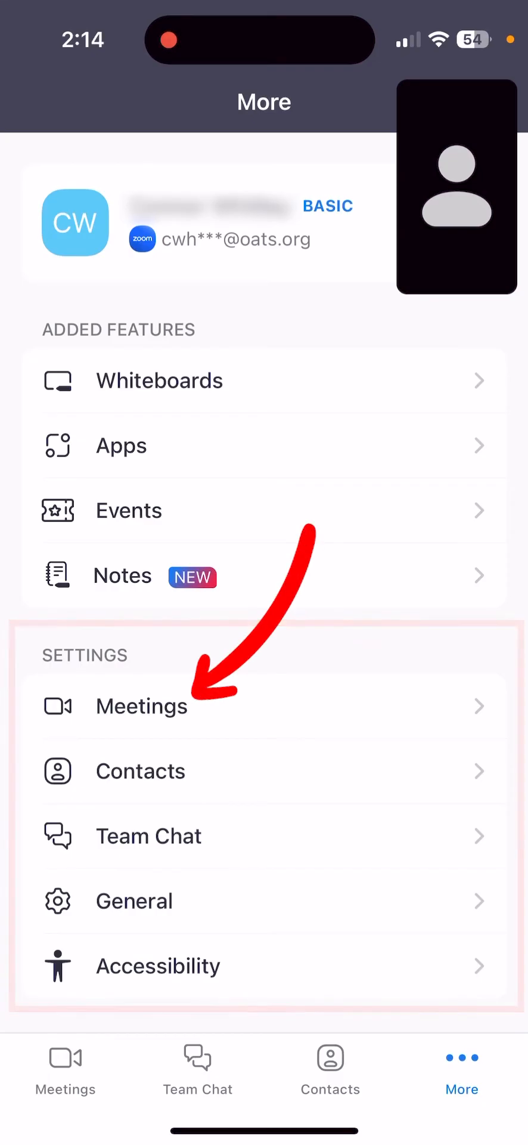
{"action": "left_click", "coordinate": [141, 705]}
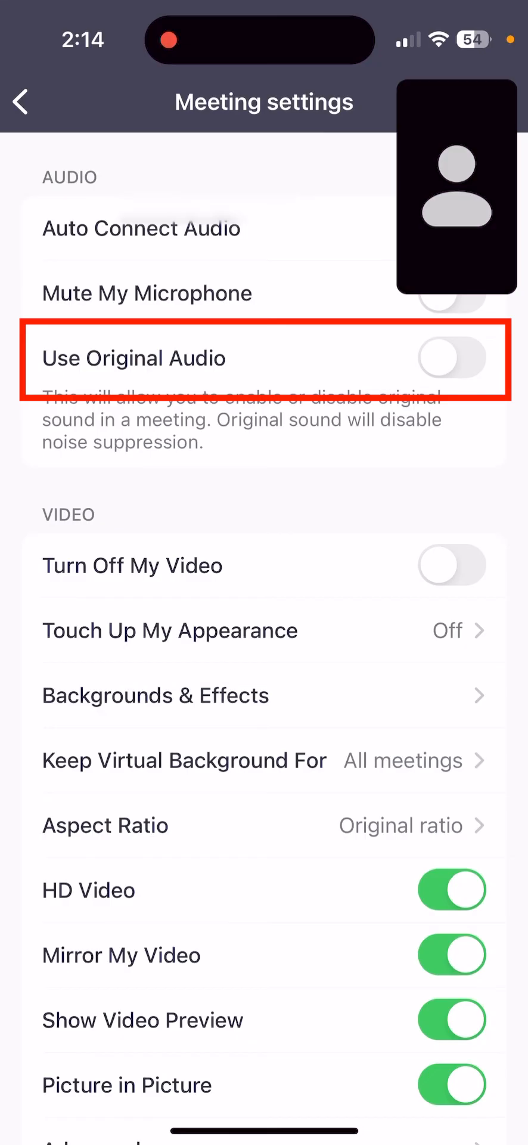
{"action": "left_click", "coordinate": [451, 357]}
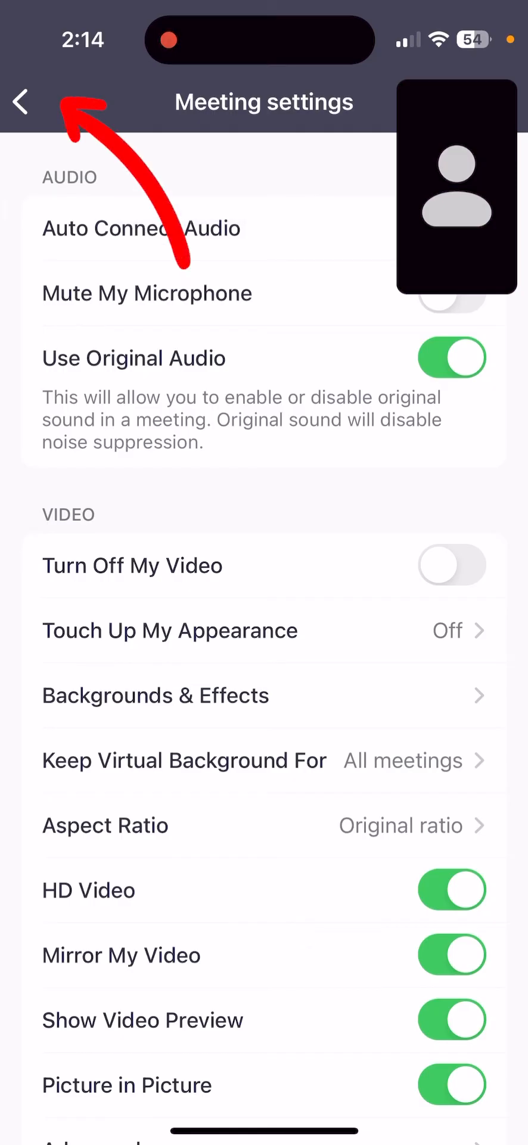
Step: Go back to the Meetings tab and re-enter the running Open Mic Night meeting
{"action": "left_click", "coordinate": [20, 101]}
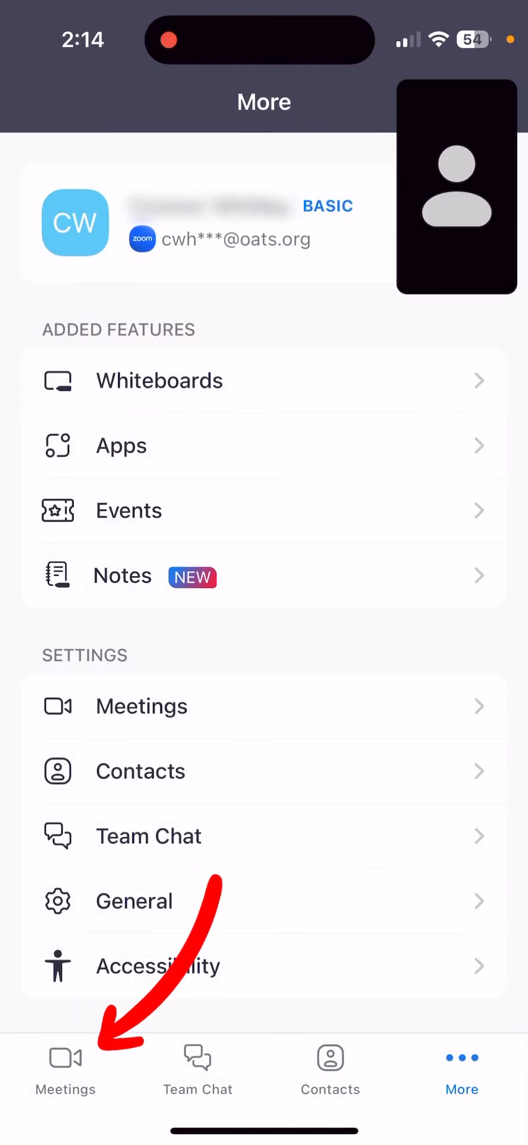
{"action": "left_click", "coordinate": [65, 1071]}
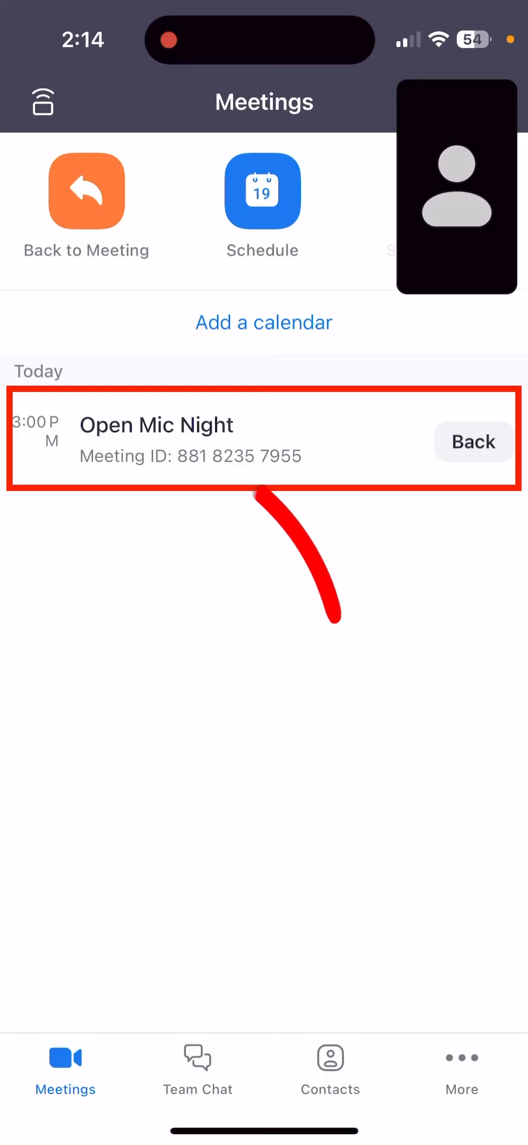
{"action": "left_click", "coordinate": [219, 438]}
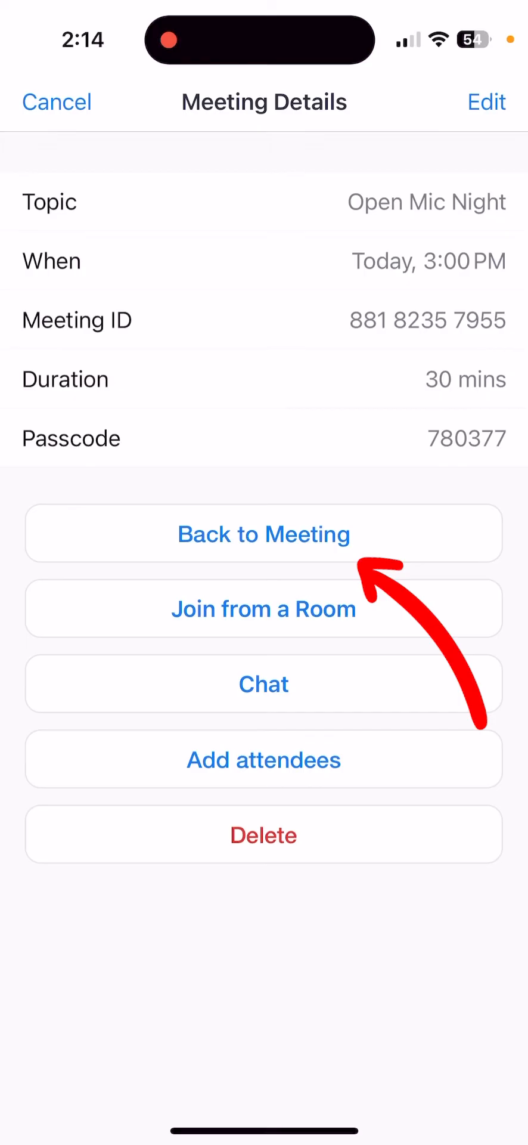
{"action": "left_click", "coordinate": [264, 533]}
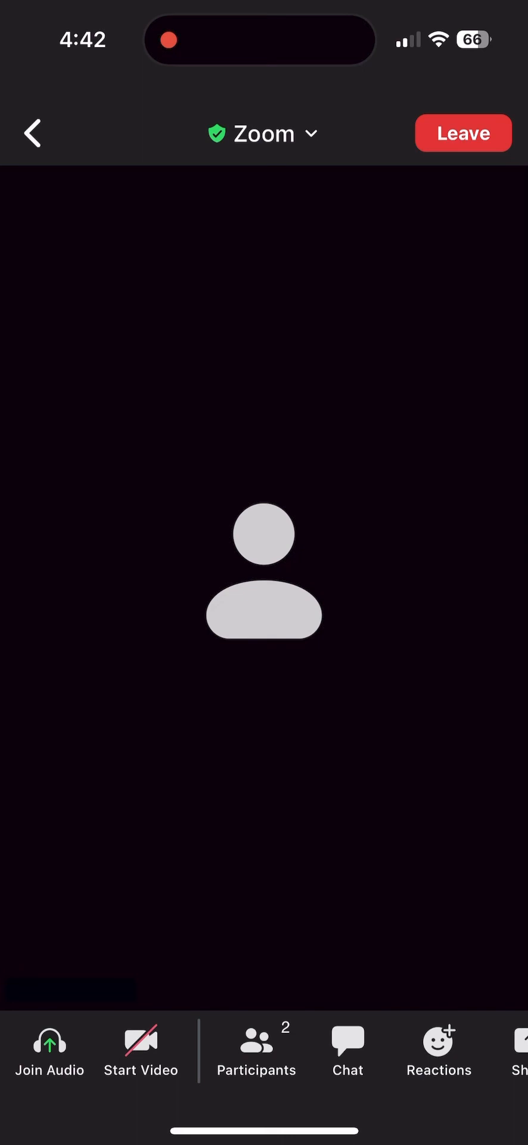
Step: Move the meeting toolbar to its second page and show the More options list with Disable Original Sound
{"action": "left_click", "coordinate": [49, 1050]}
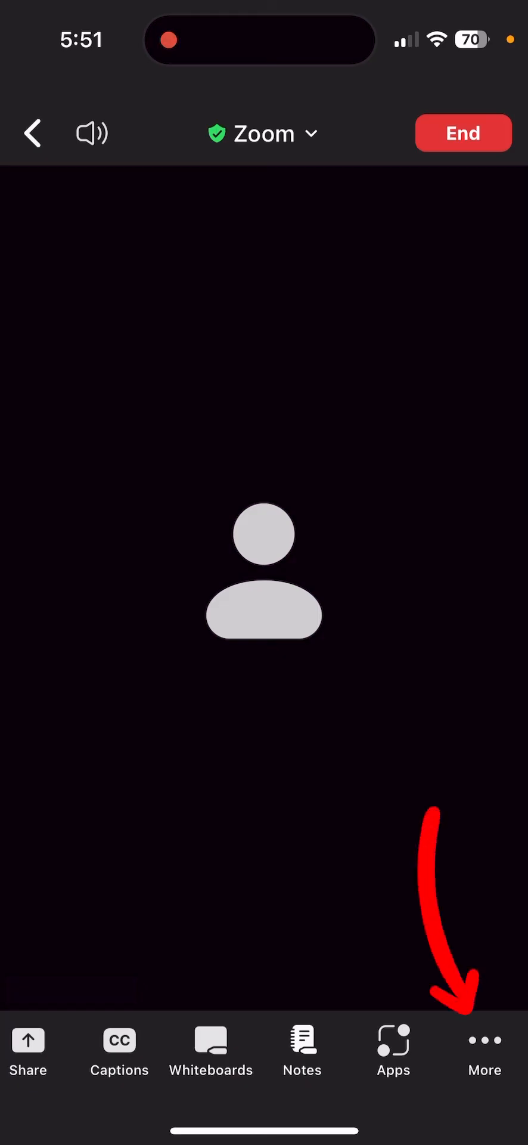
{"action": "left_click", "coordinate": [484, 1048]}
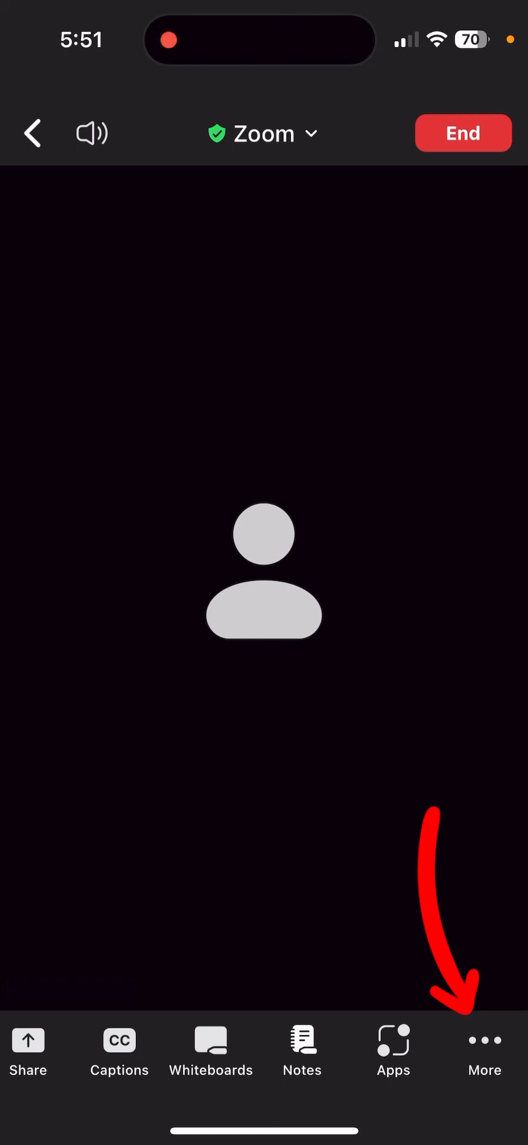
{"action": "left_click", "coordinate": [484, 1052]}
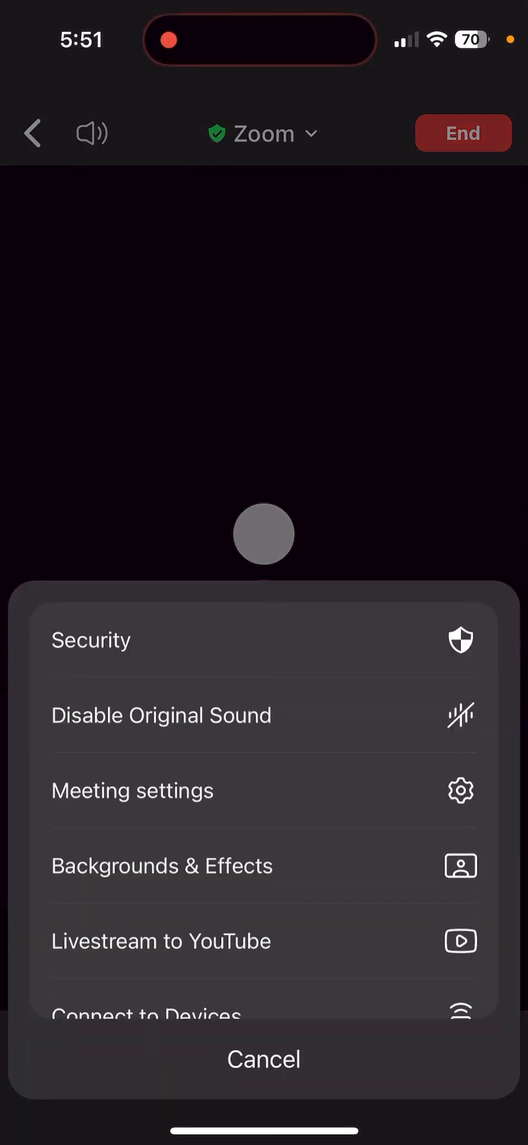